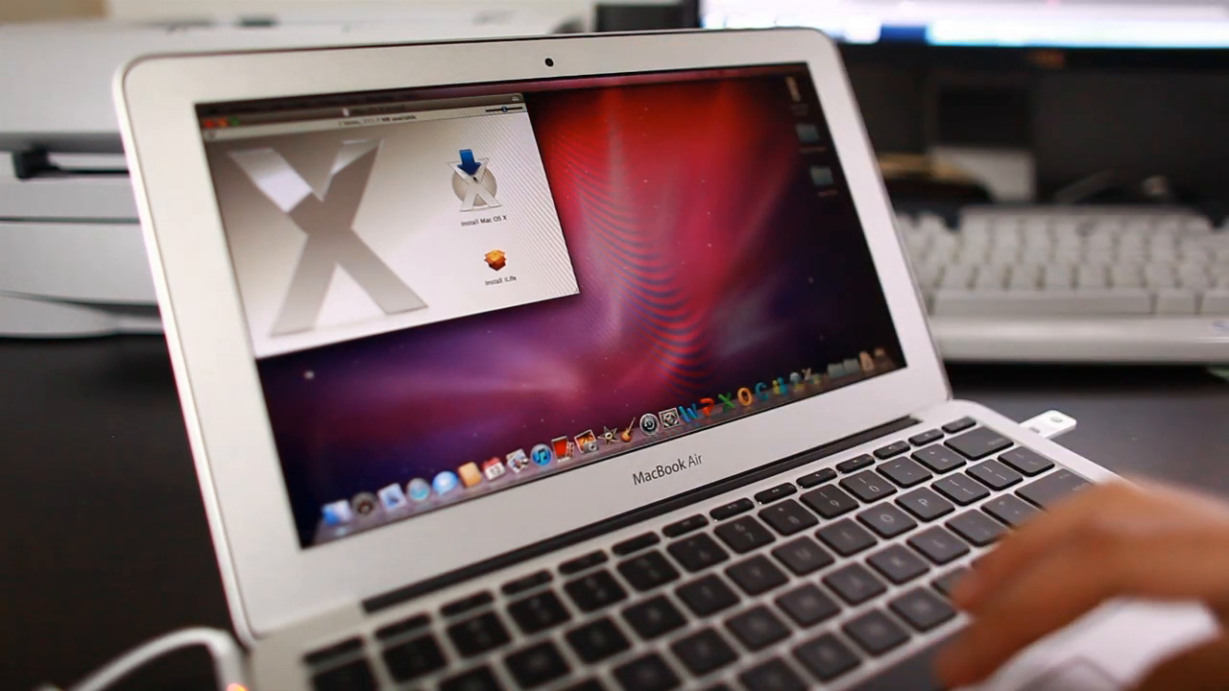
# Launch Install Mac OS X from the Snow Leopard install disc window
pyautogui.doubleClick(475, 180)
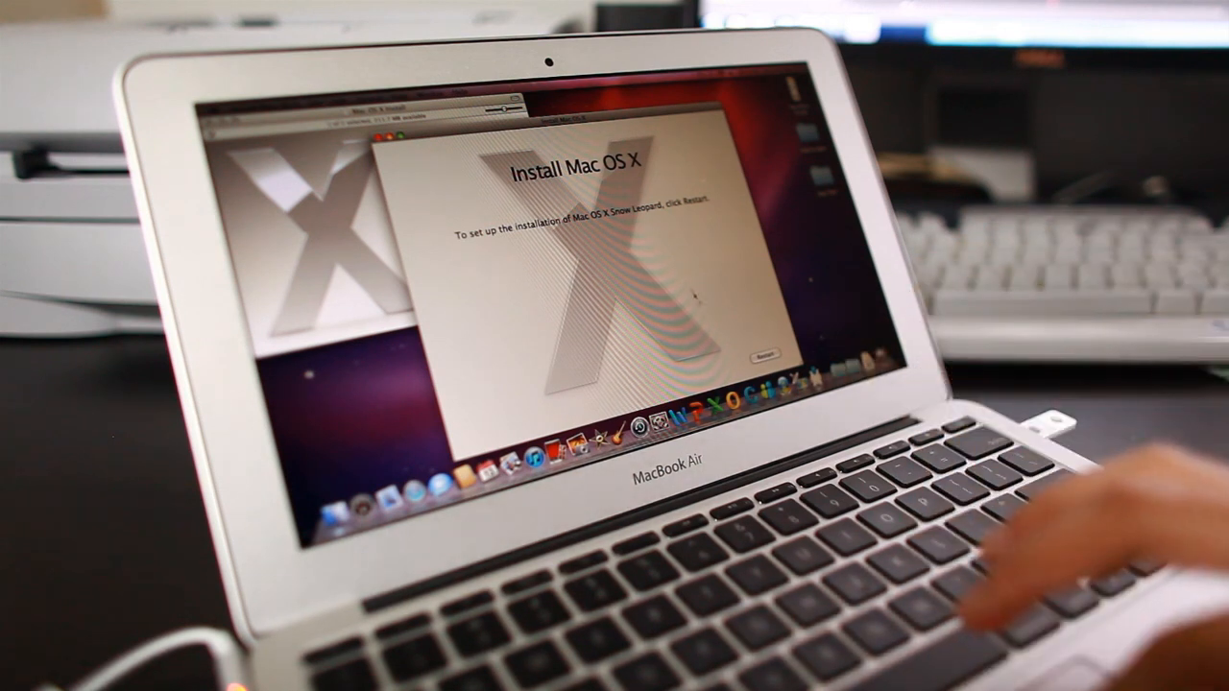